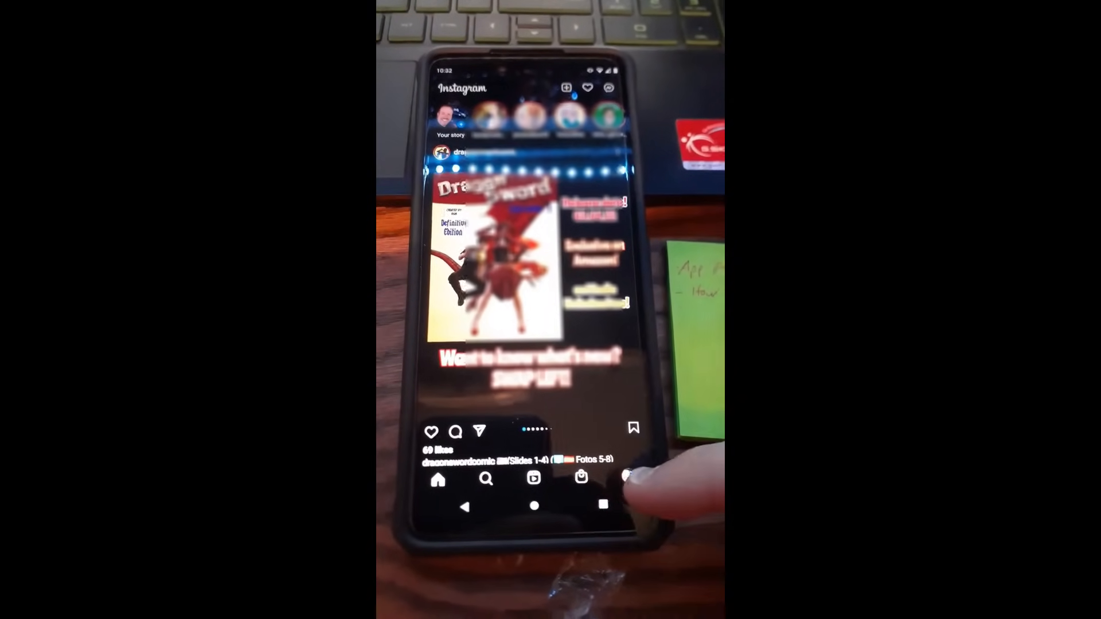
- Go to your own profile page from the home feed via the bottom-bar avatar
left_click(631, 479)
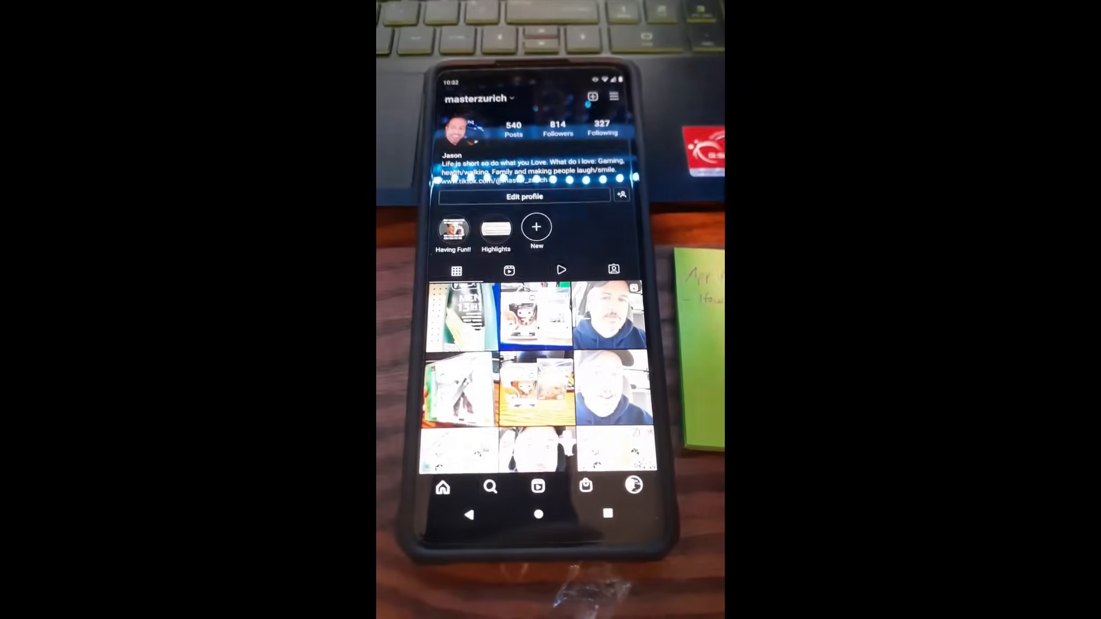